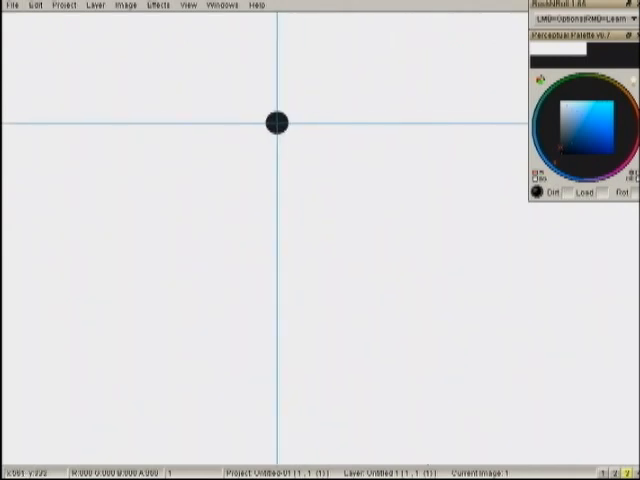
Paint the black seated-figure silhouette, close the brush and tools panels, and untick Tool Panel.
left_click_drag(274, 122, 274, 277)
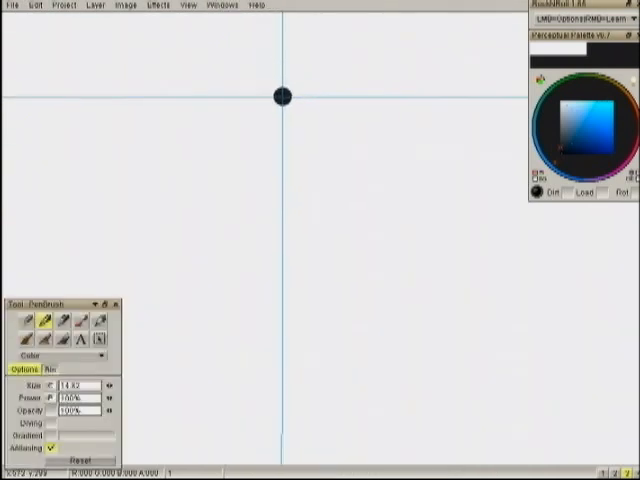
left_click(222, 4)
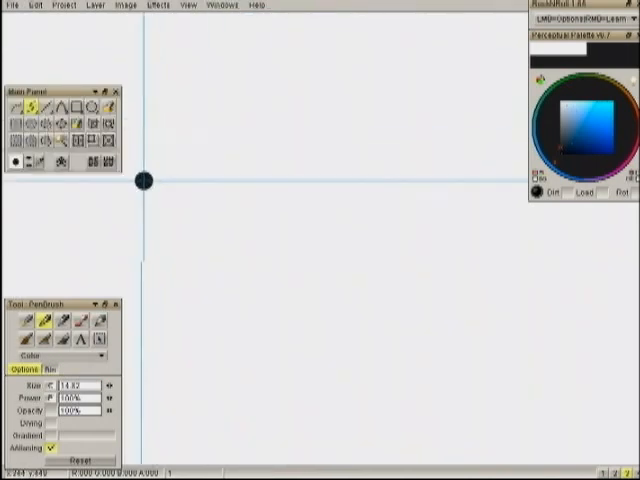
left_click(114, 301)
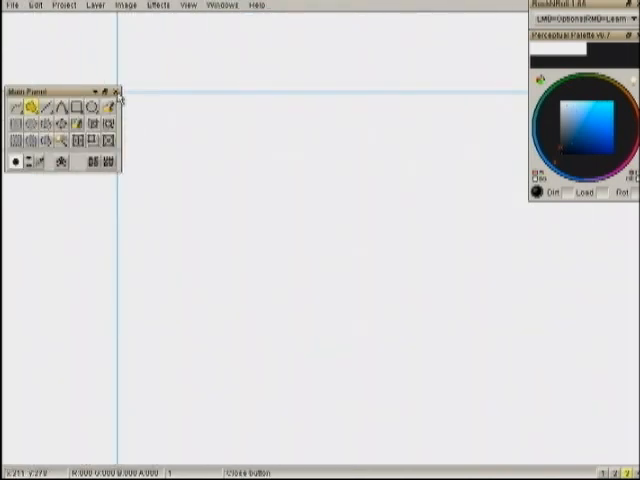
left_click(116, 92)
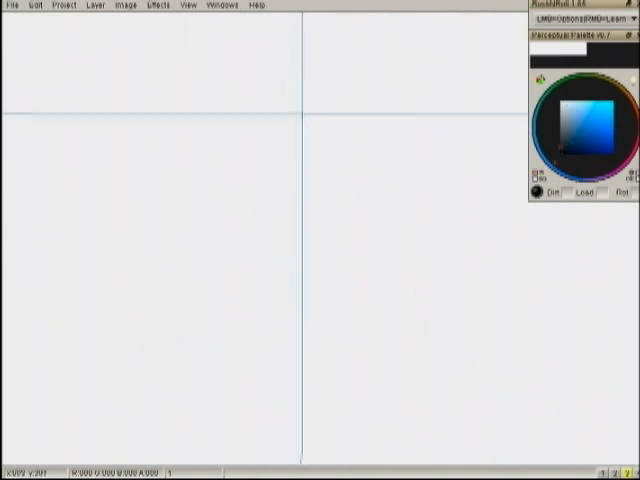
left_click(278, 115)
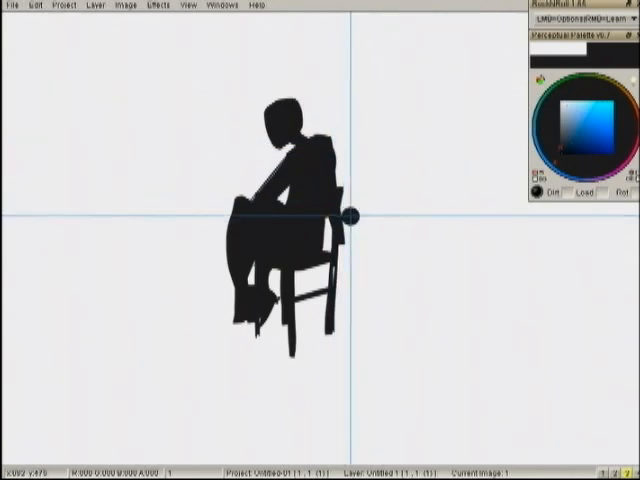
left_click(211, 4)
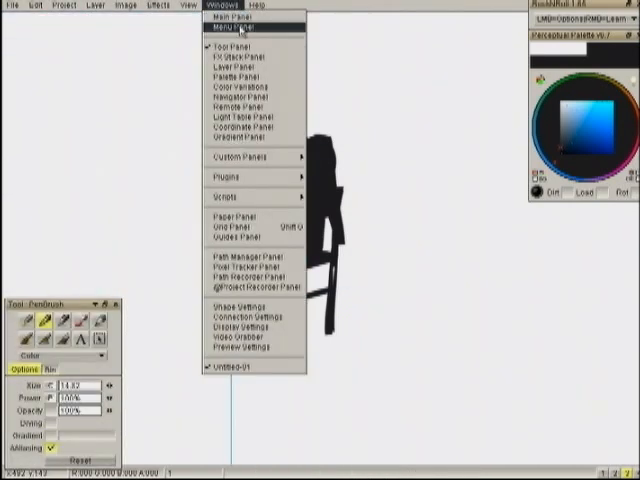
left_click(231, 17)
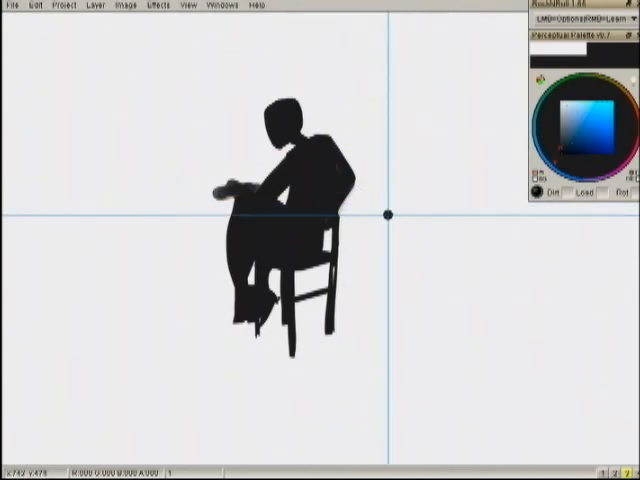
left_click_drag(388, 212, 310, 108)
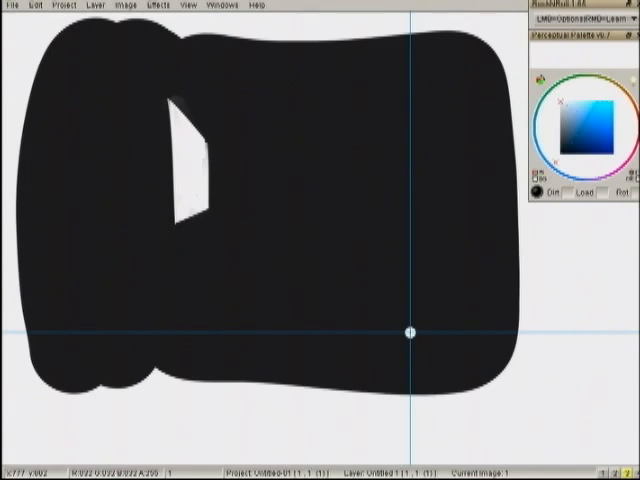
Paint a thick black wall mass with a large brush, leaving a white angled window opening.
left_click_drag(410, 331, 303, 222)
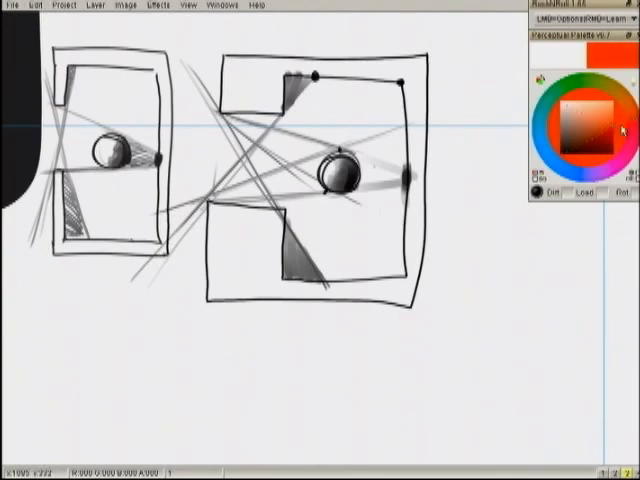
Draw a straight orange-red ray from the right room's top-right corner down through both rooms.
left_click_drag(155, 233, 400, 80)
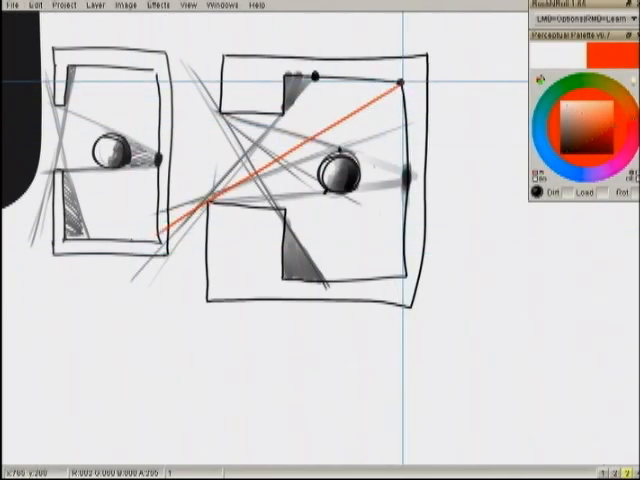